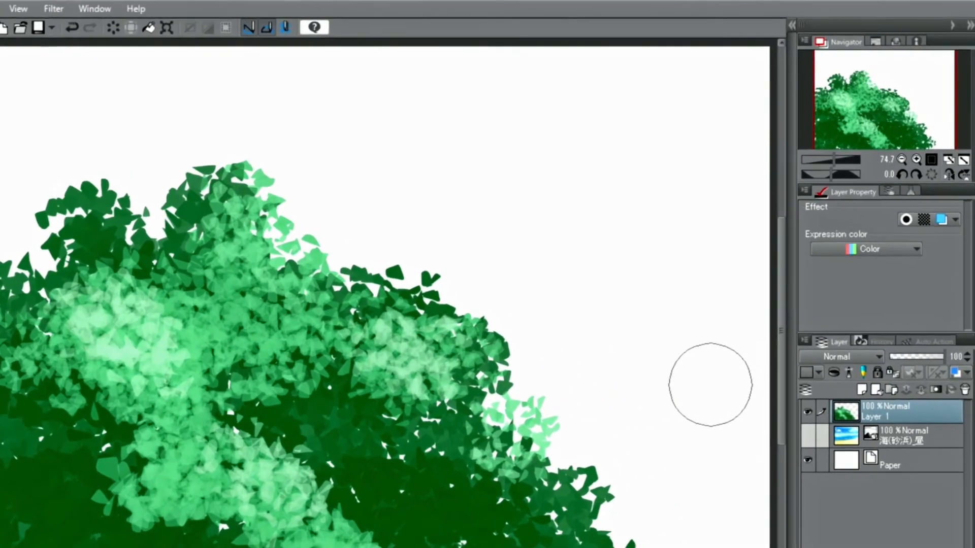
- Switch the foliage layer's expression color to Monochrome, rendering the green tree as halftone tone
{"action": "left_click", "coordinate": [926, 272]}
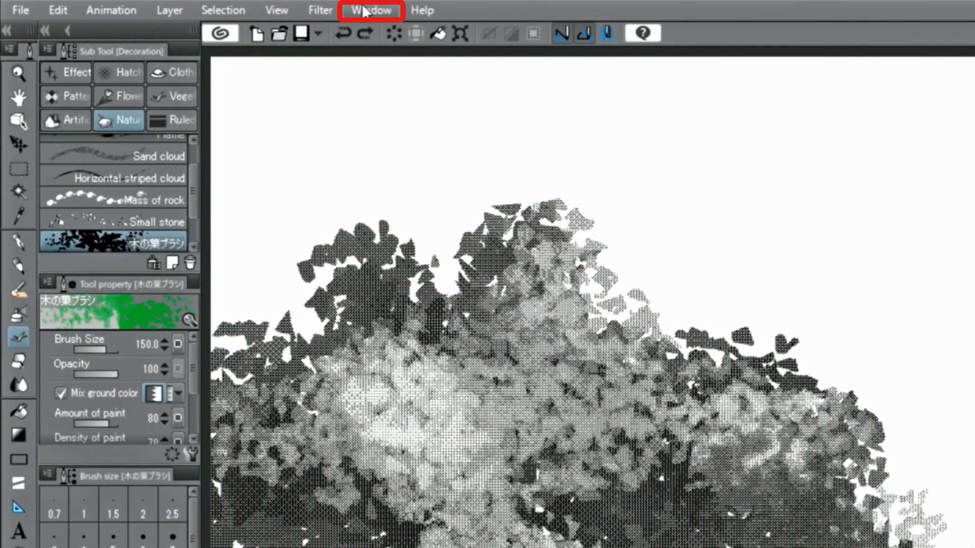
- Show the Material [Download] palette listing the downloaded brushes, images and auto actions
{"action": "left_click", "coordinate": [371, 11]}
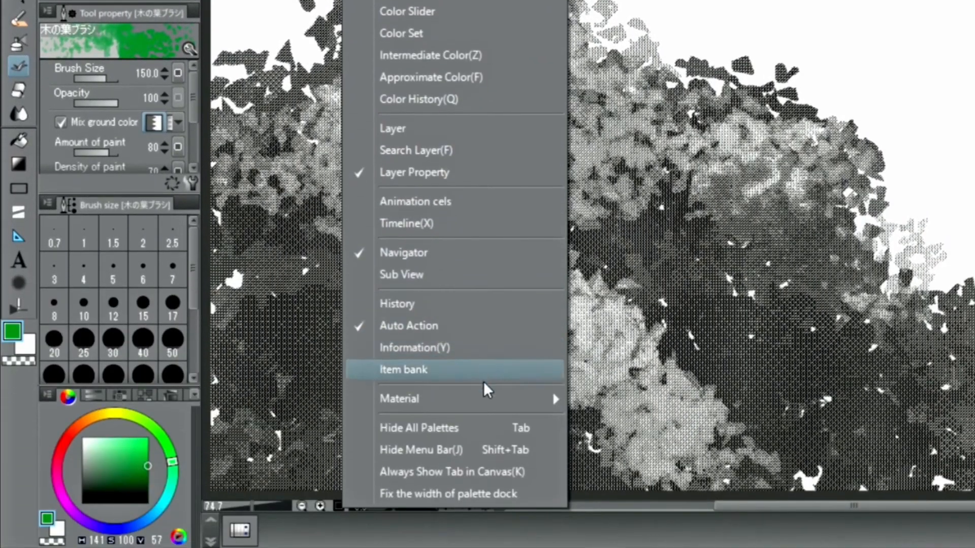
{"action": "mouse_move", "coordinate": [399, 398]}
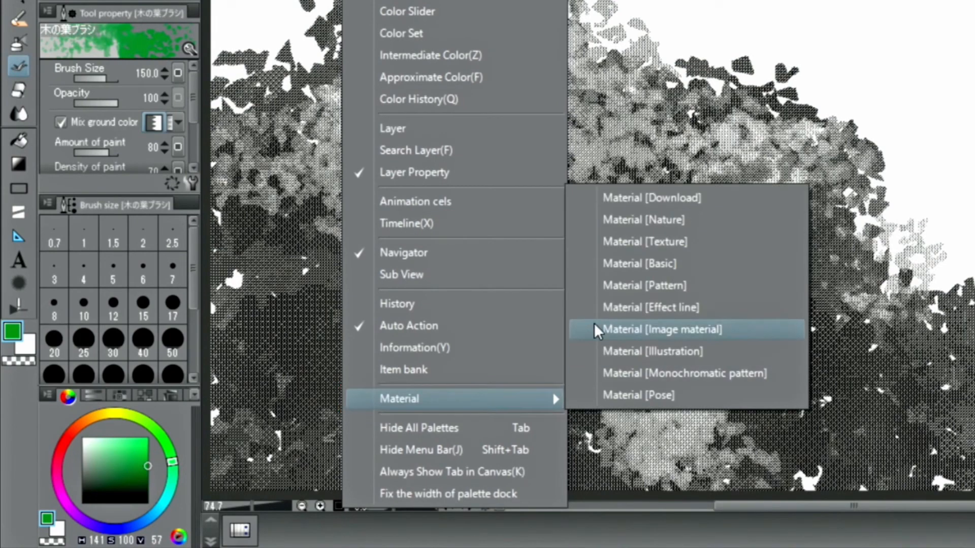
{"action": "mouse_move", "coordinate": [622, 201]}
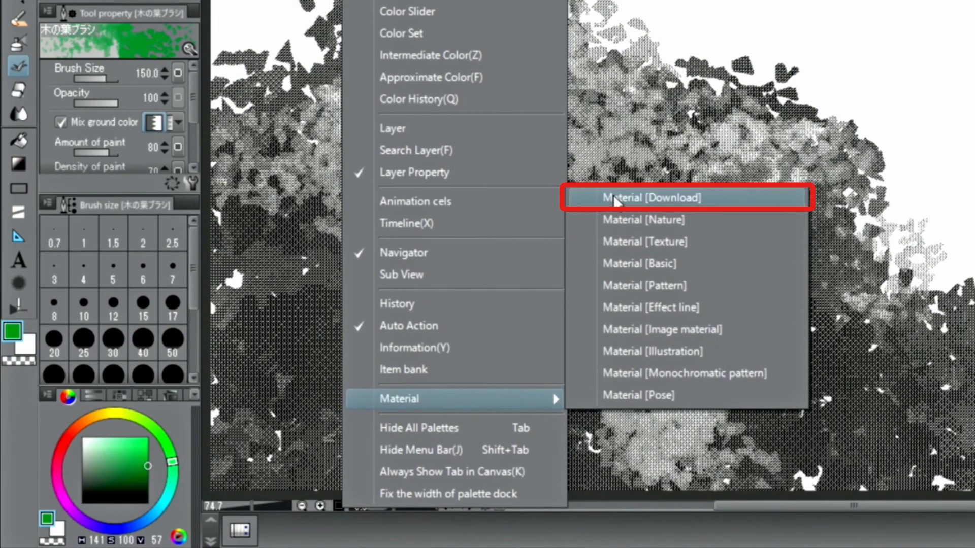
{"action": "left_click", "coordinate": [652, 197]}
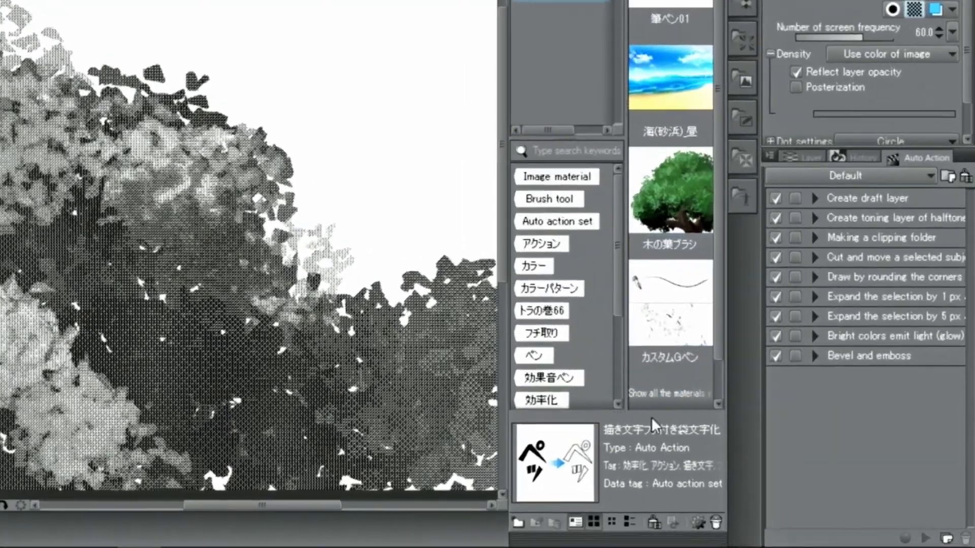
- Register the downloaded auto action material so its three actions appear in the Auto Action palette
{"action": "left_click", "coordinate": [645, 522]}
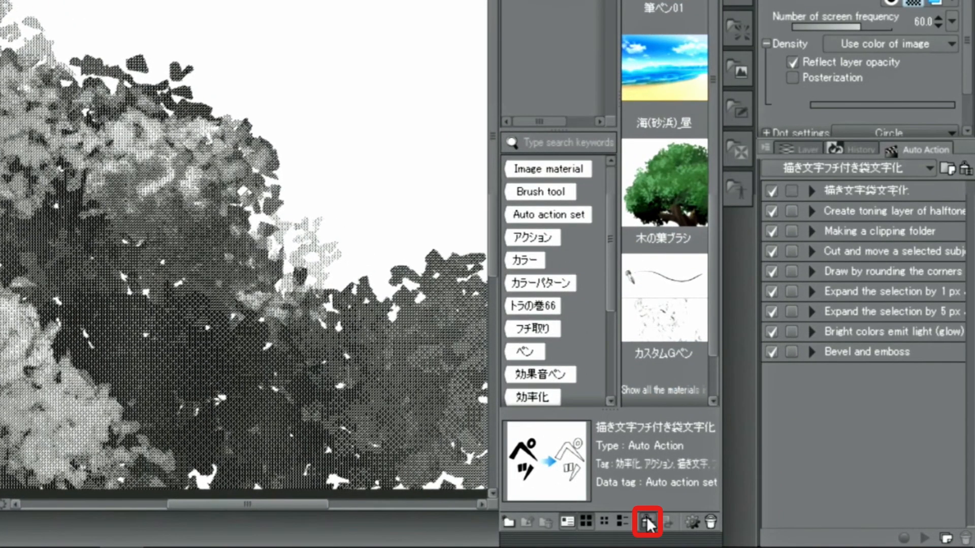
{"action": "left_click", "coordinate": [647, 521]}
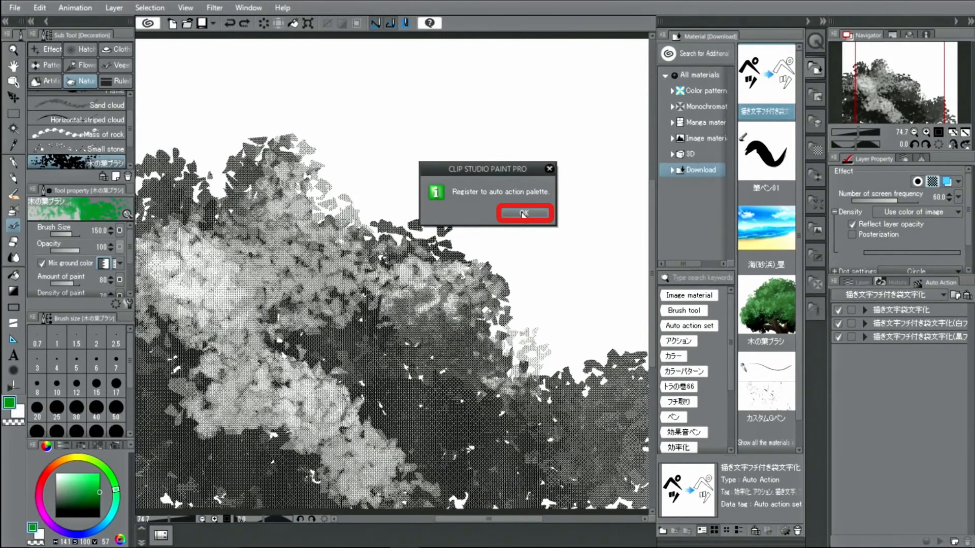
{"action": "left_click", "coordinate": [524, 214]}
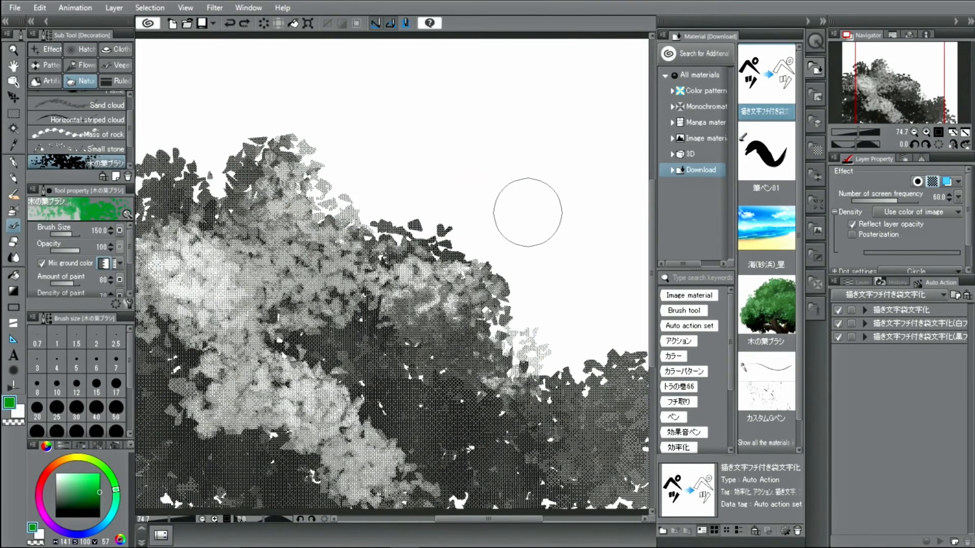